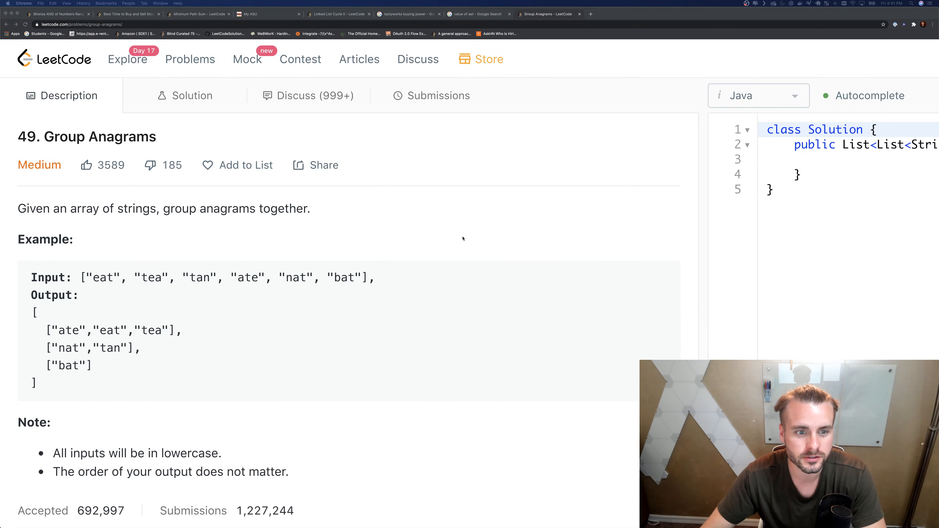
pyautogui.moveTo(338, 195)
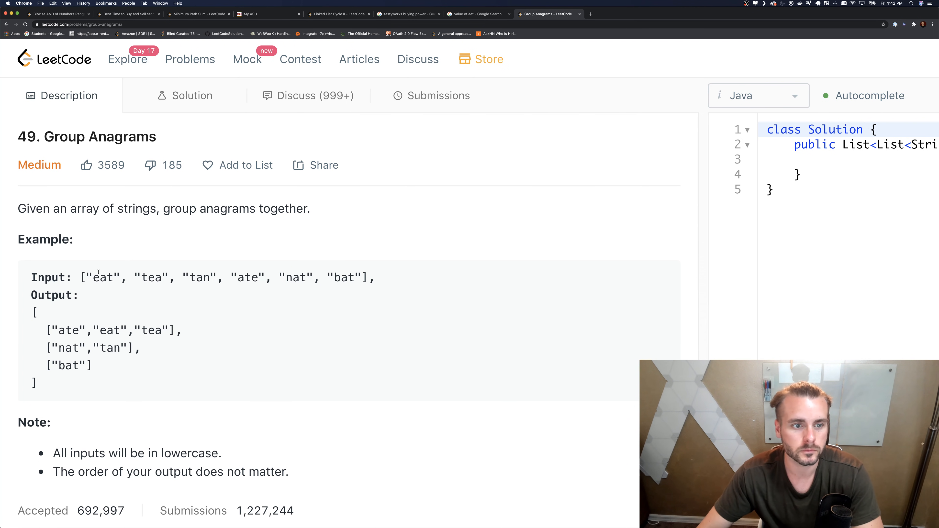
# Add a guard returning new ArrayList() when strs.length == 0.
pyautogui.moveTo(93, 277); pyautogui.dragTo(167, 278)
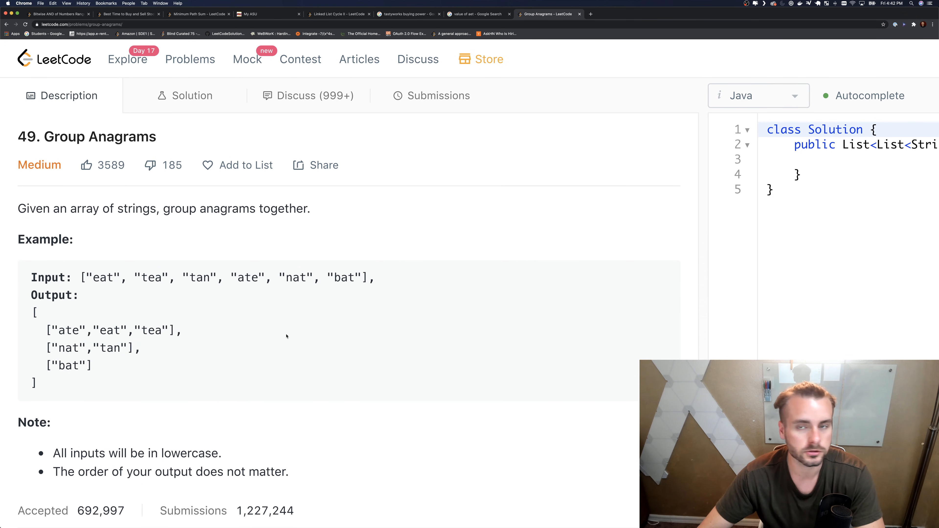
pyautogui.scroll(-3)
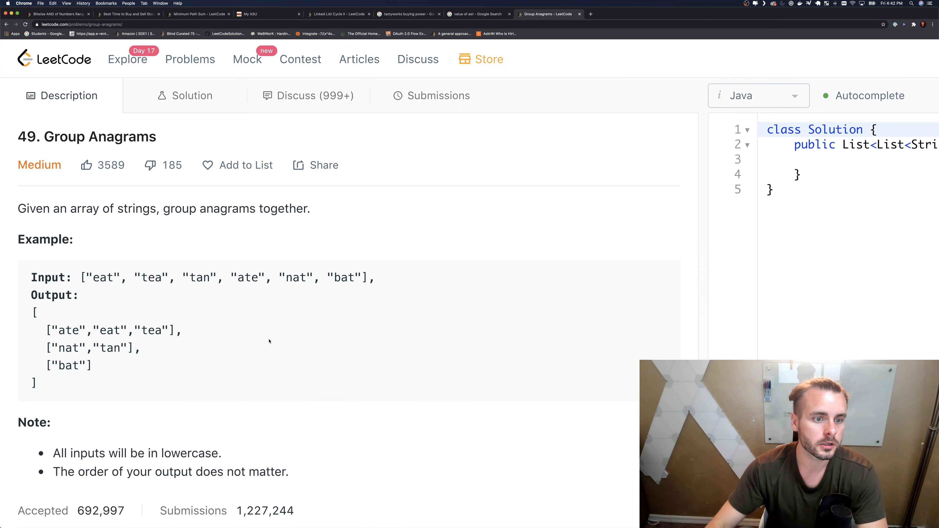
pyautogui.doubleClick(102, 278)
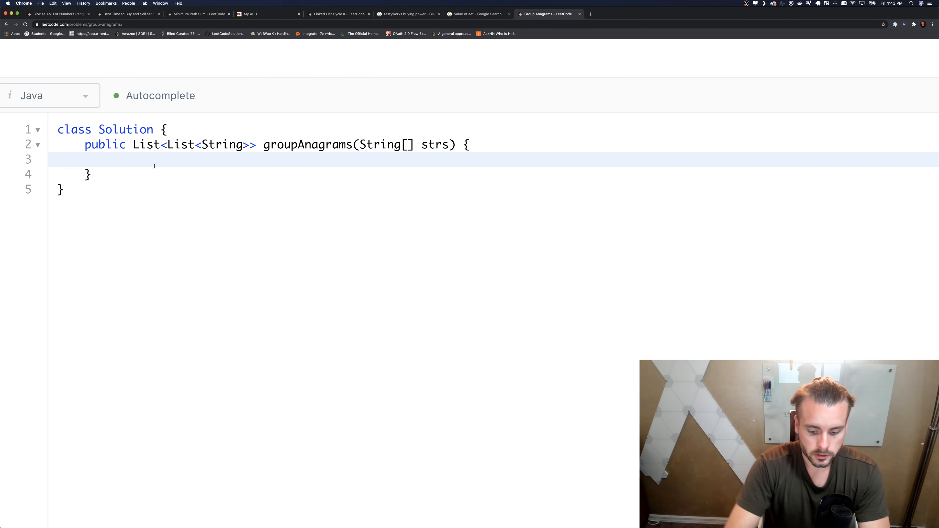
pyautogui.write('if')
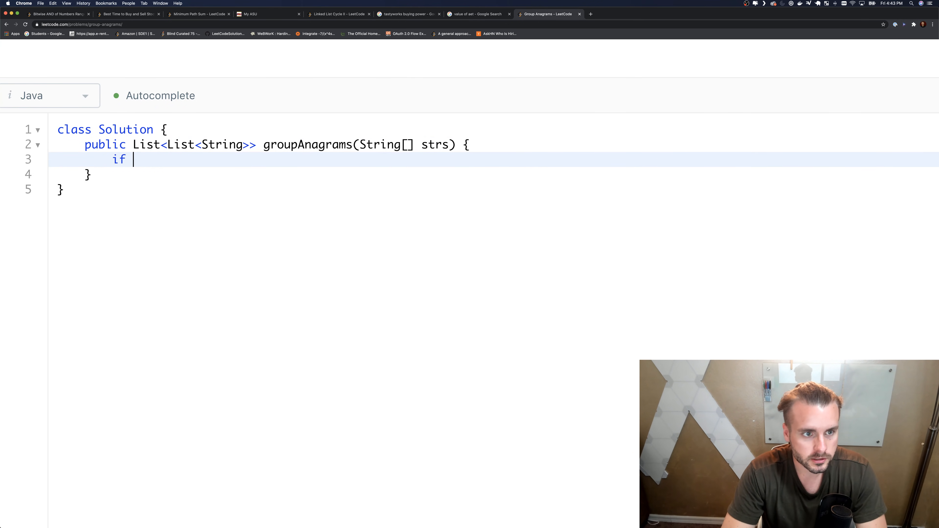
pyautogui.write('(strs.length == 0) retur')
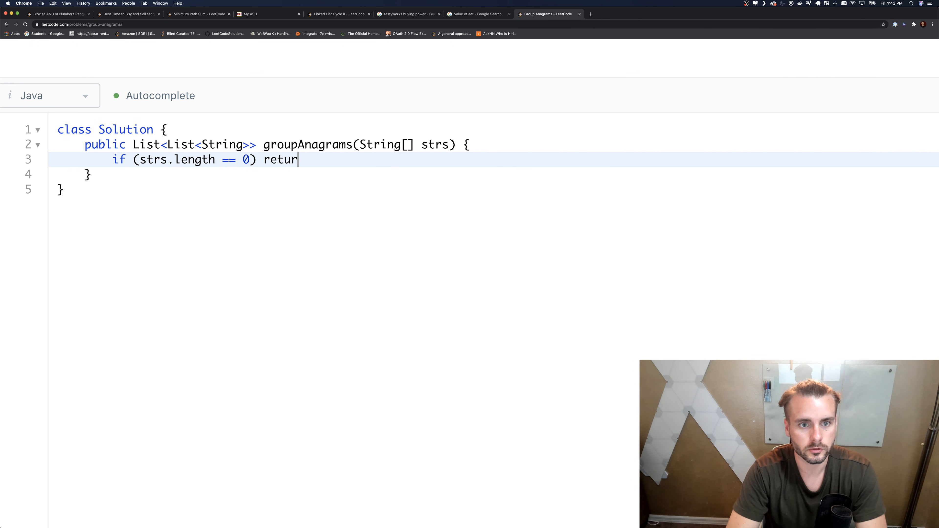
pyautogui.write('n new A')
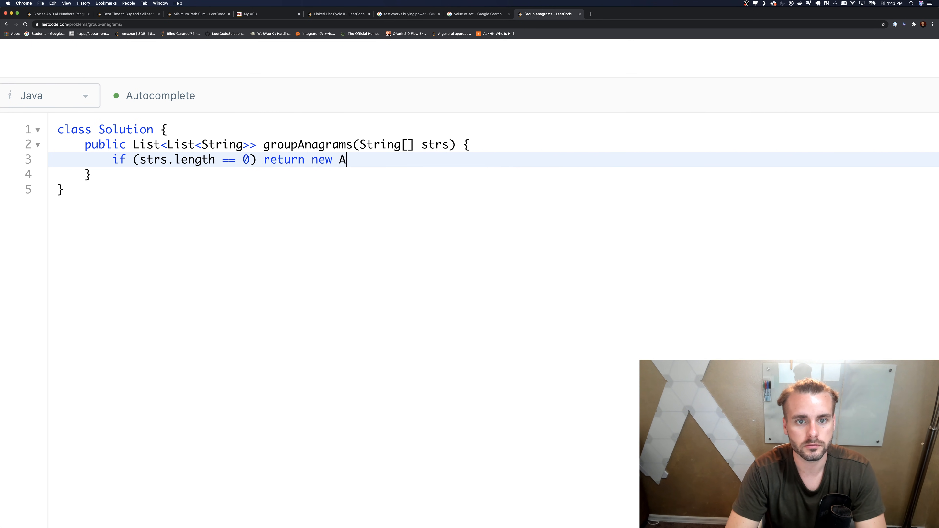
pyautogui.write('rrayList();')
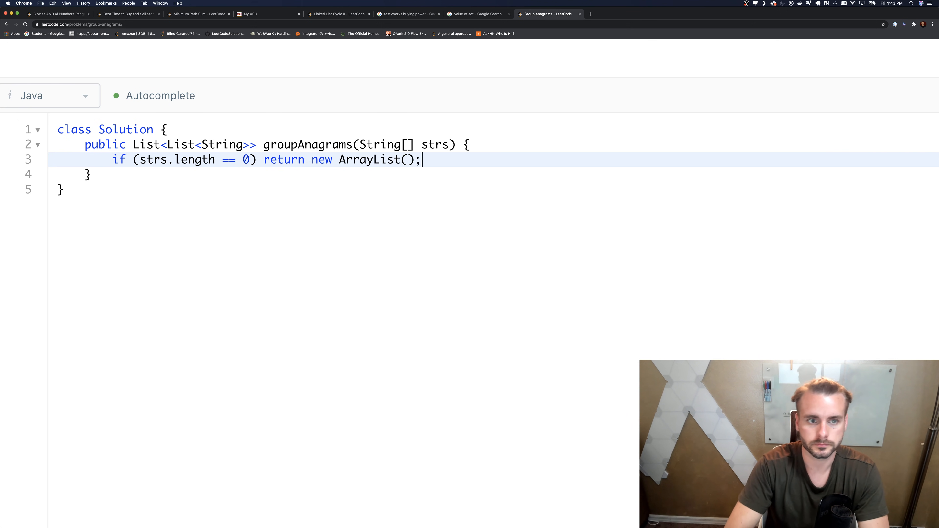
# Declare HashMap<String, List> map = new HashMap<>().
pyautogui.write('Hash')
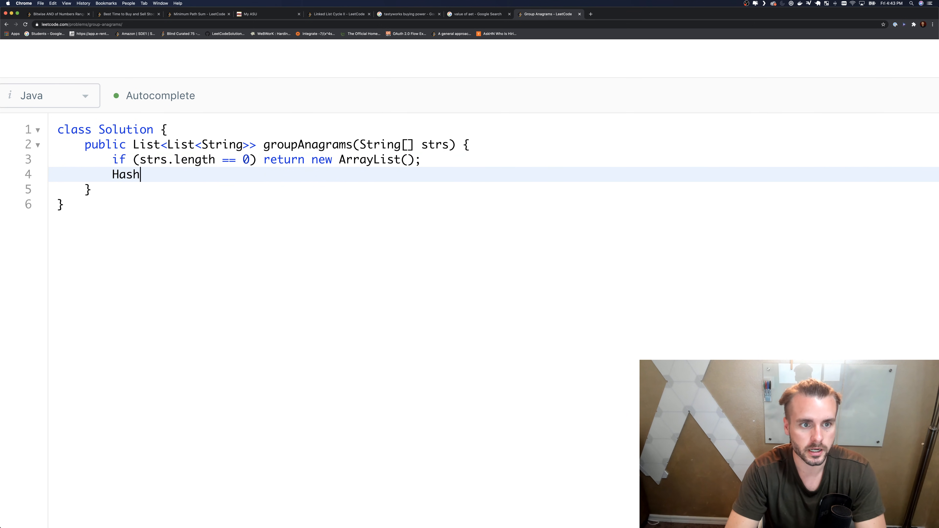
pyautogui.write('Map')
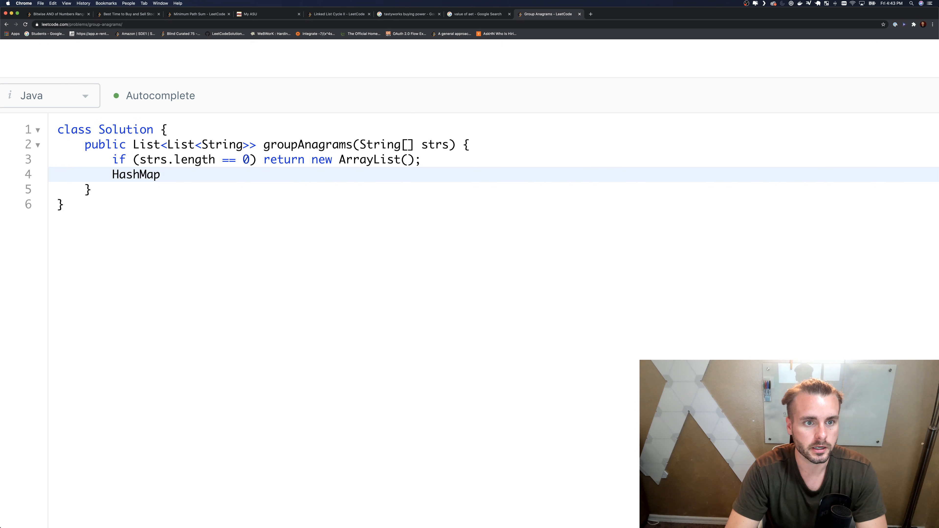
pyautogui.write('<String')
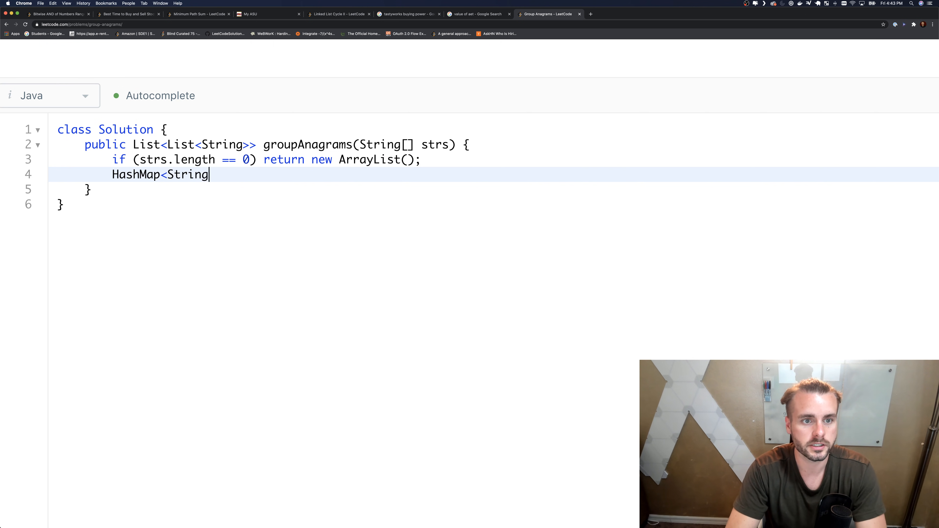
pyautogui.write(',')
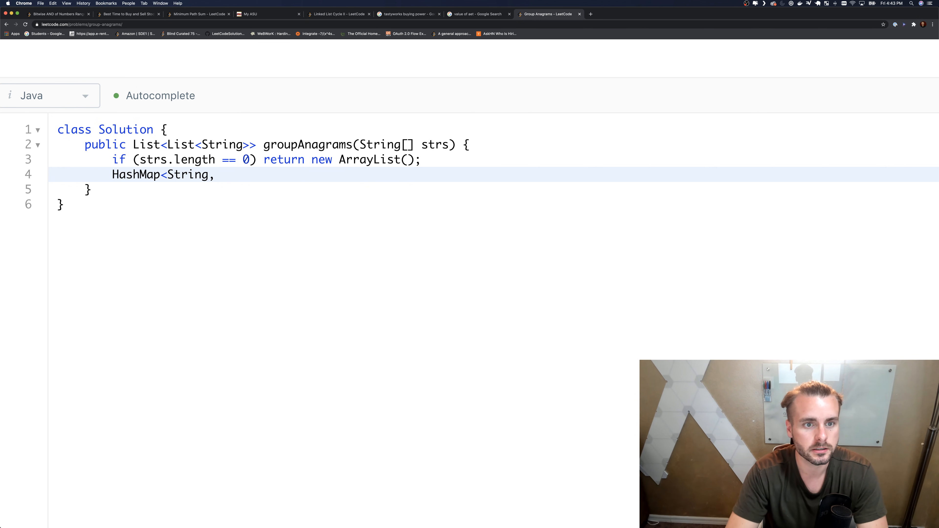
pyautogui.write('" "')
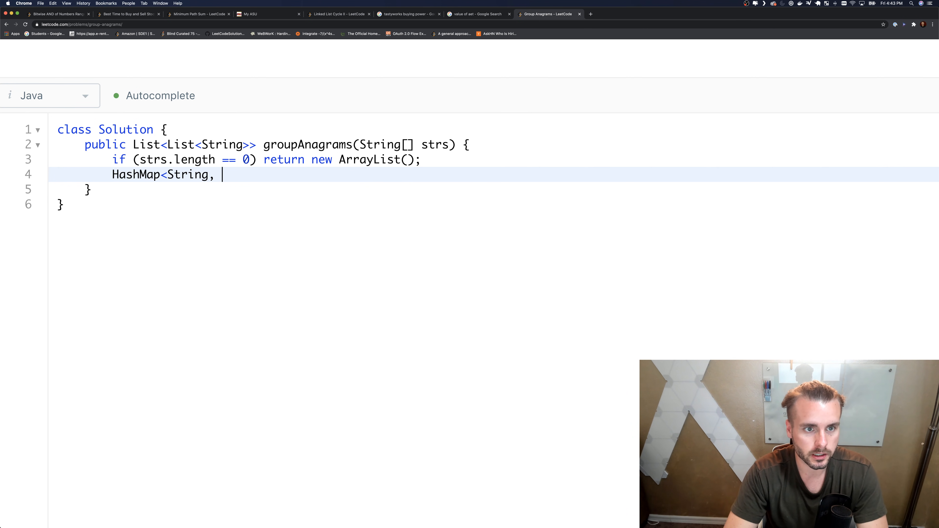
pyautogui.write('List>')
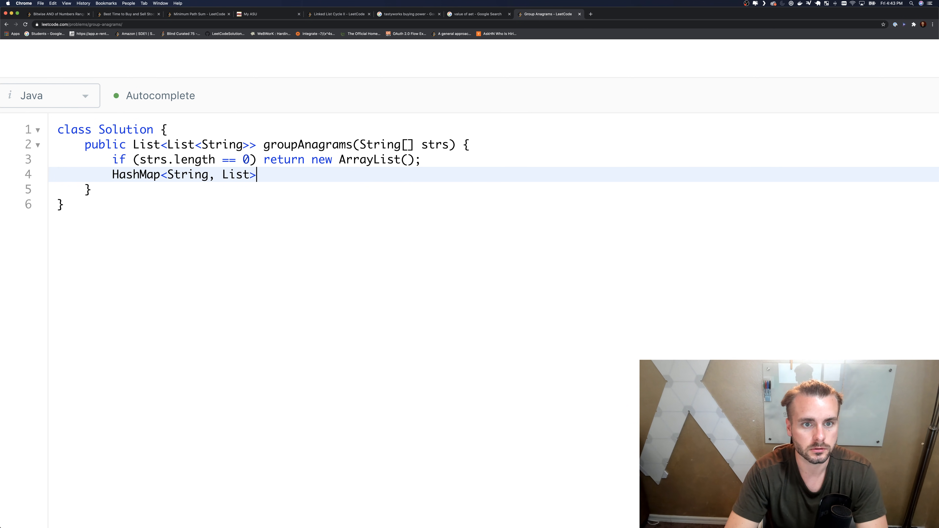
pyautogui.write('map = new')
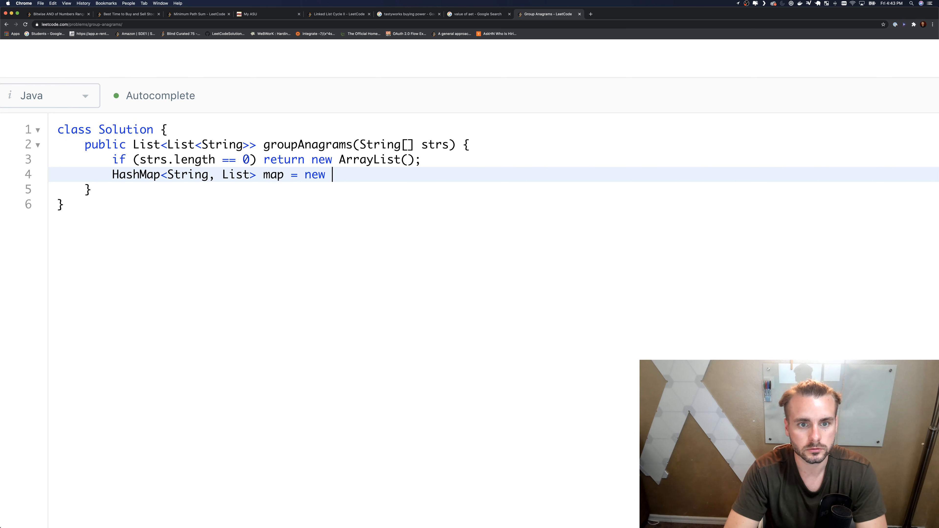
pyautogui.write('HashMap()')
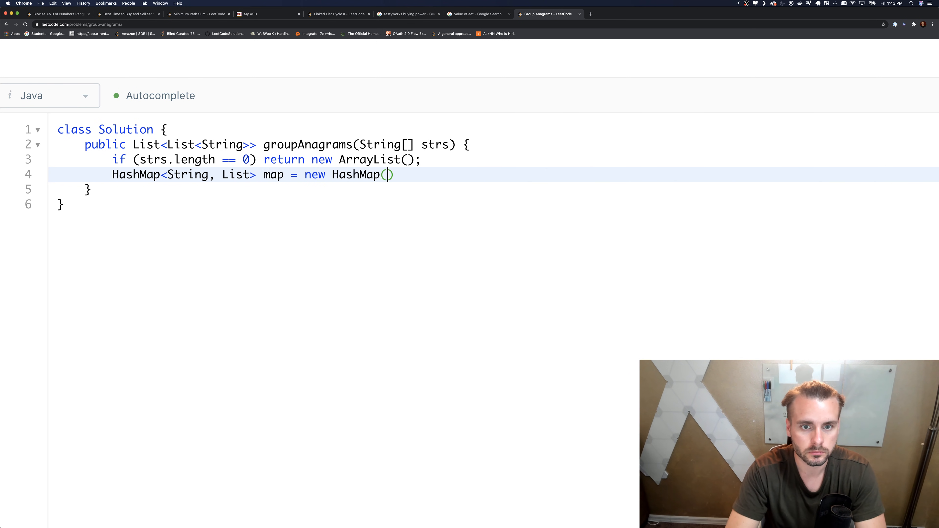
pyautogui.write('<>')
pyautogui.write('for (')
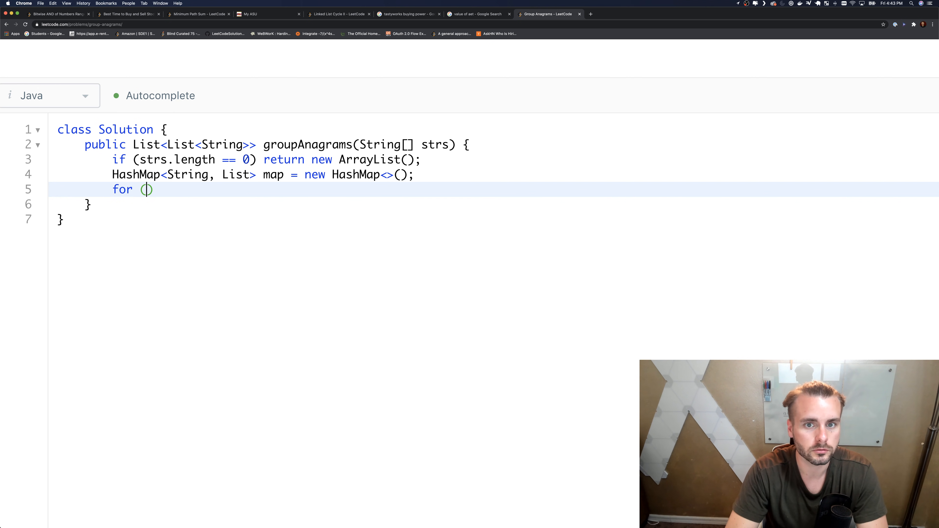
# Loop over each String s in strs, converting it to a char array and sorting it with Arrays.sort.
pyautogui.write('String s')
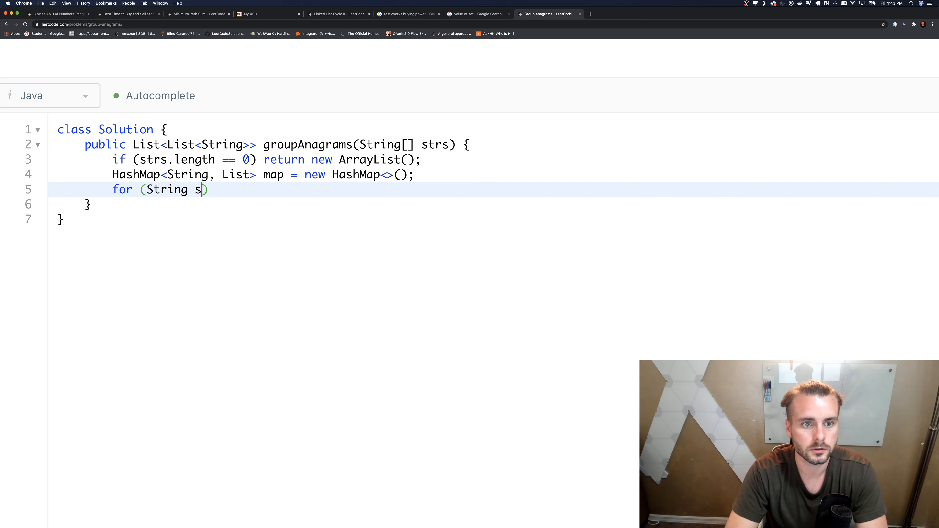
pyautogui.write(': strs)')
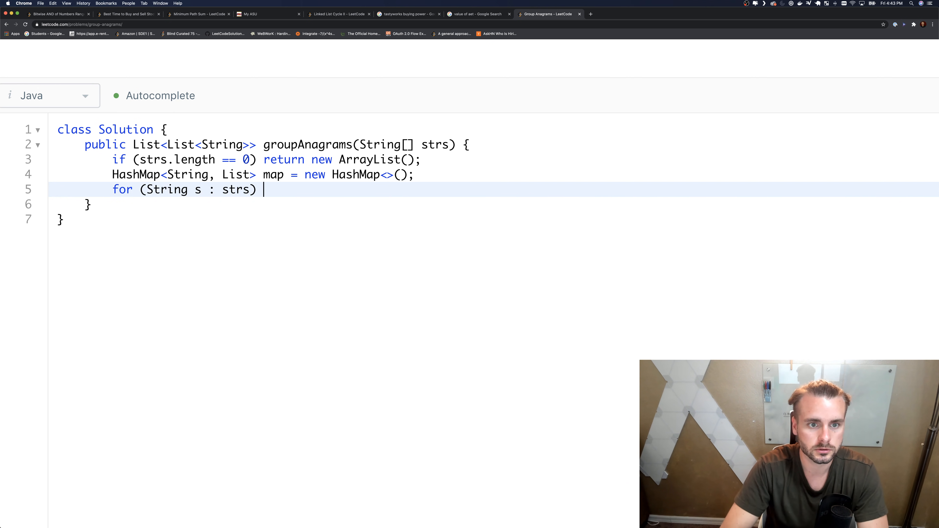
pyautogui.write('{')
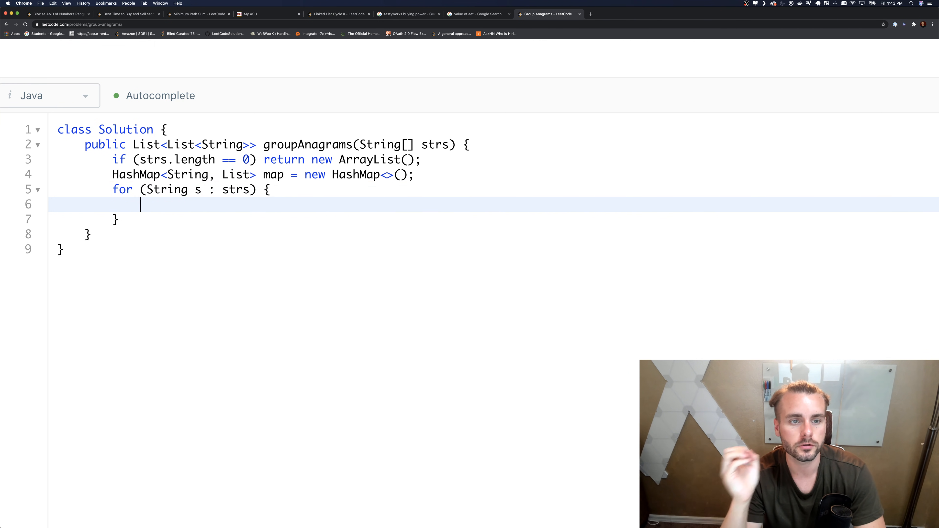
pyautogui.write('char[] array =')
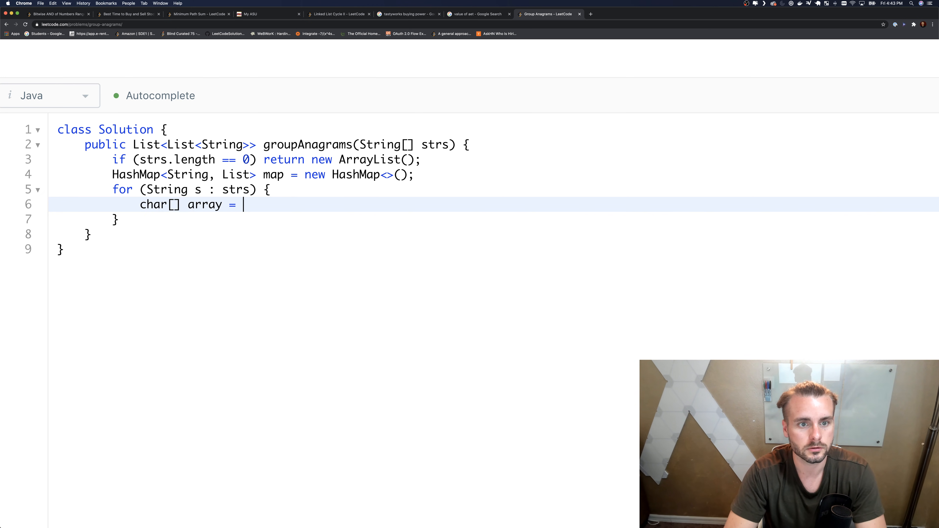
pyautogui.write('s.toCharArray')
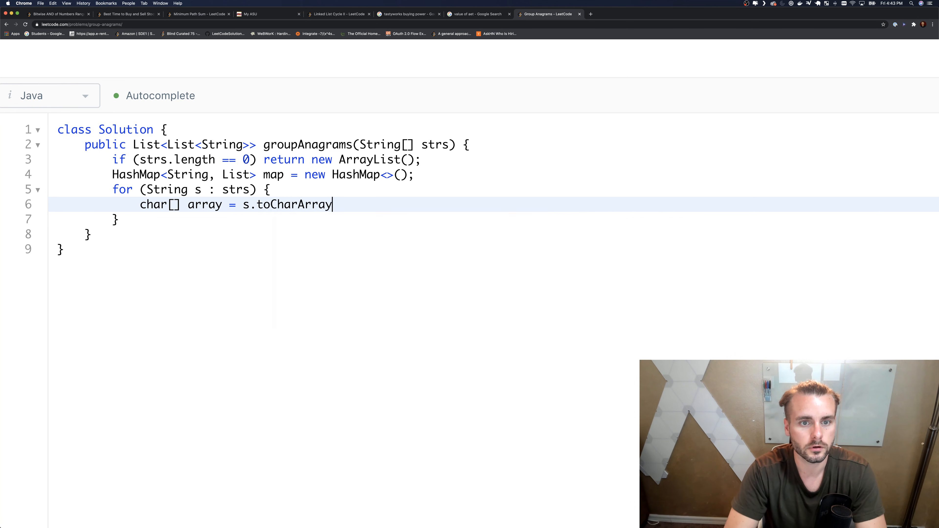
pyautogui.write('();')
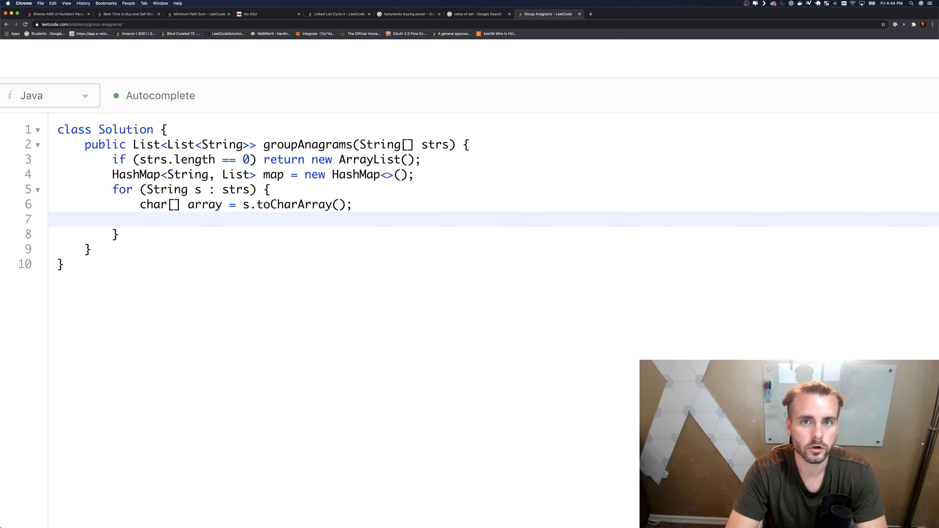
pyautogui.write('Arrays')
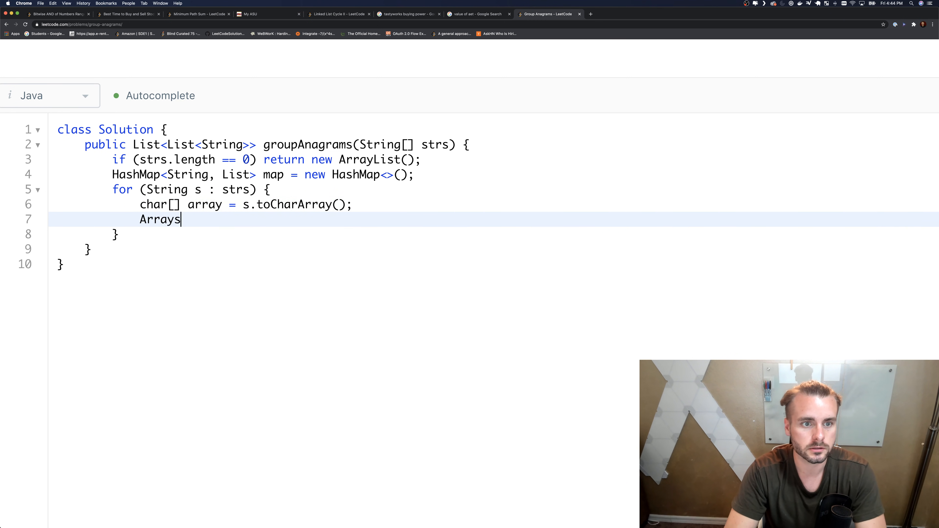
pyautogui.write('.sort(')
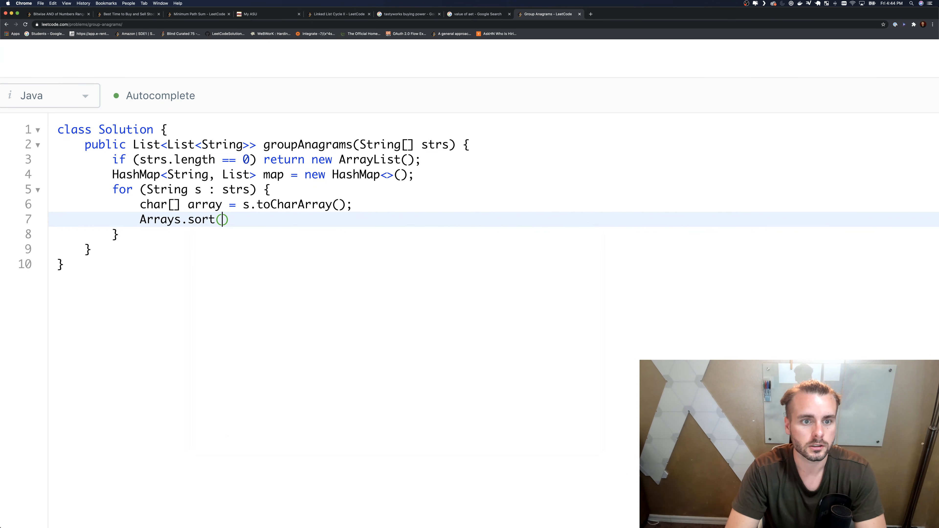
pyautogui.write('a')
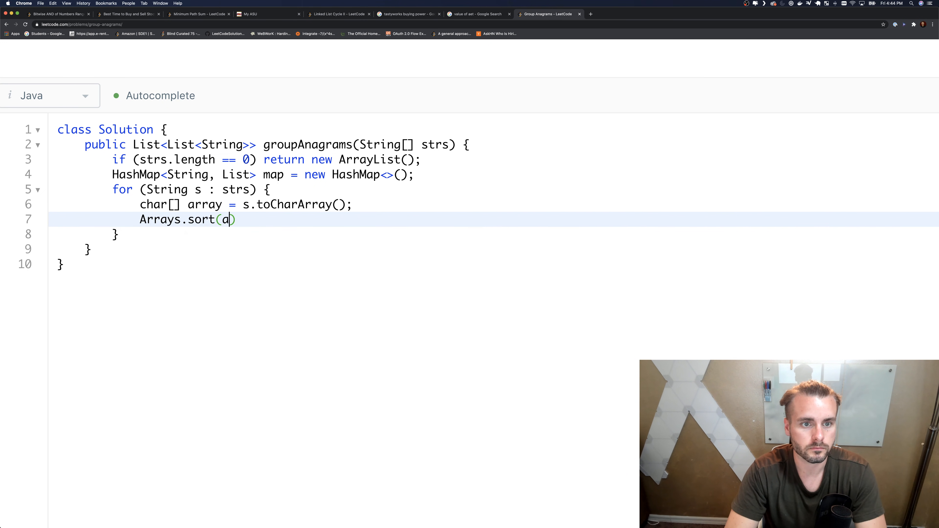
pyautogui.write('rray);')
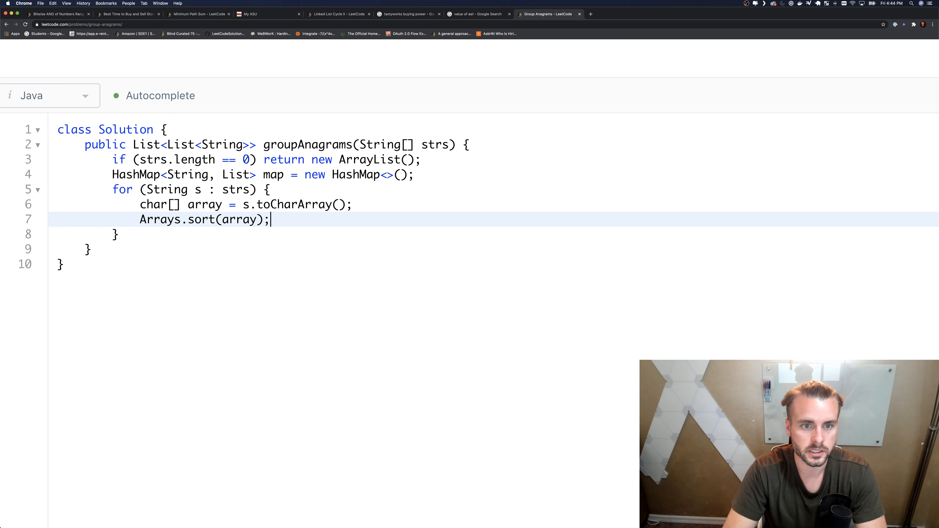
# Build String key = String.valueOf(array) from the sorted characters.
pyautogui.write('String key =')
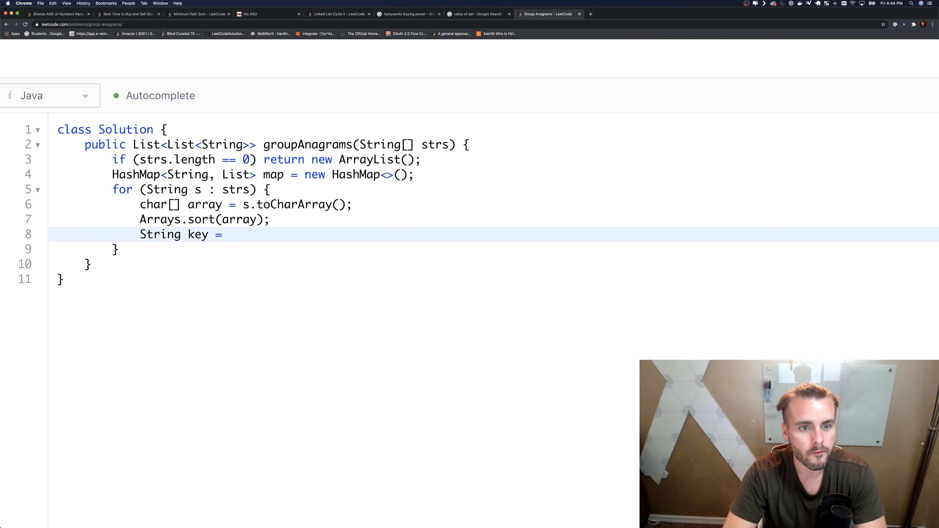
pyautogui.write('String,.')
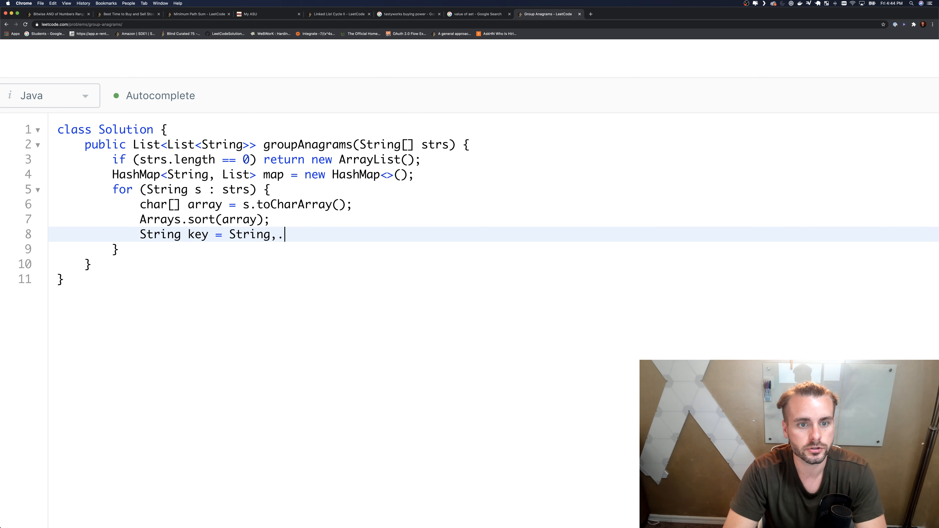
pyautogui.write('.')
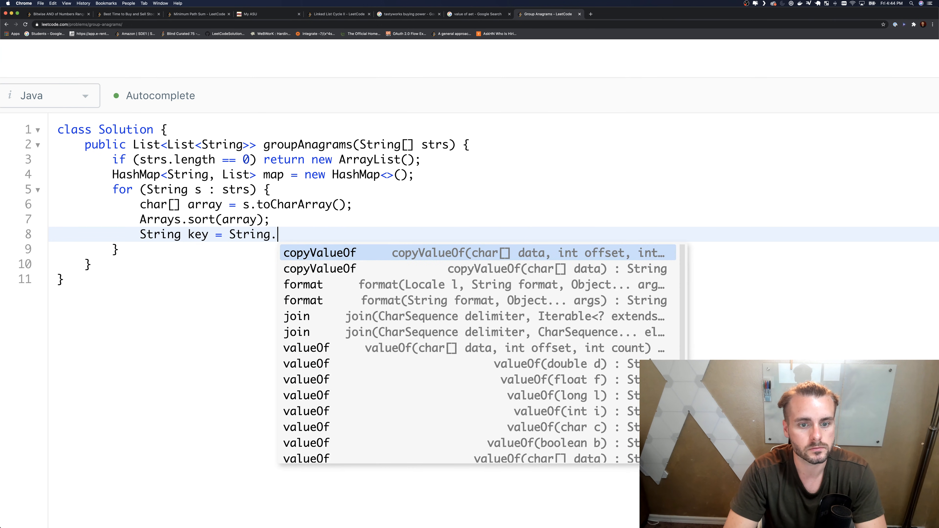
pyautogui.write('valueOf(')
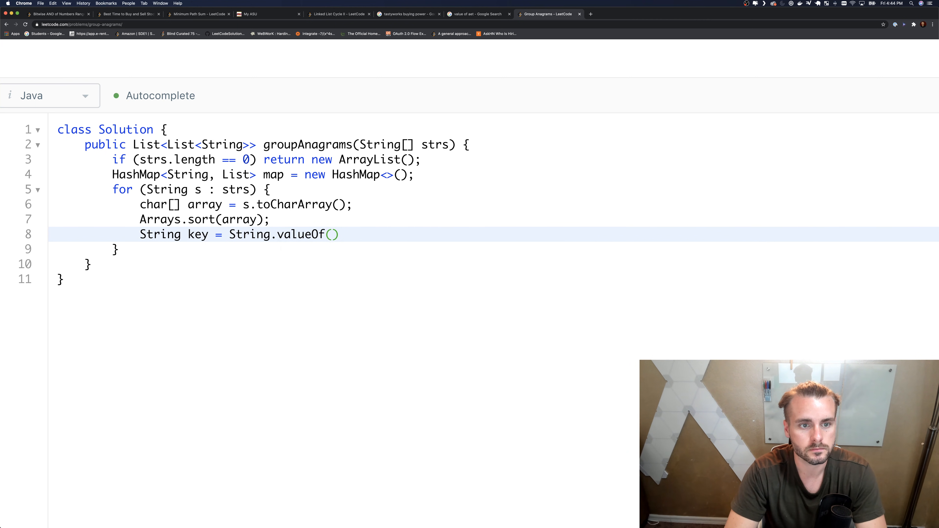
pyautogui.write('array);')
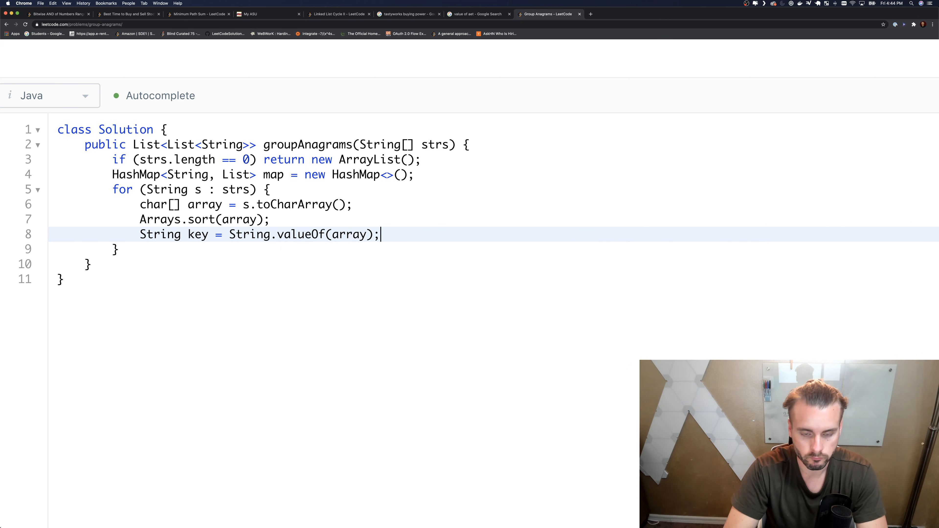
# When !map.contains(key), put a new ArrayList under that key.
pyautogui.write('if (!m)')
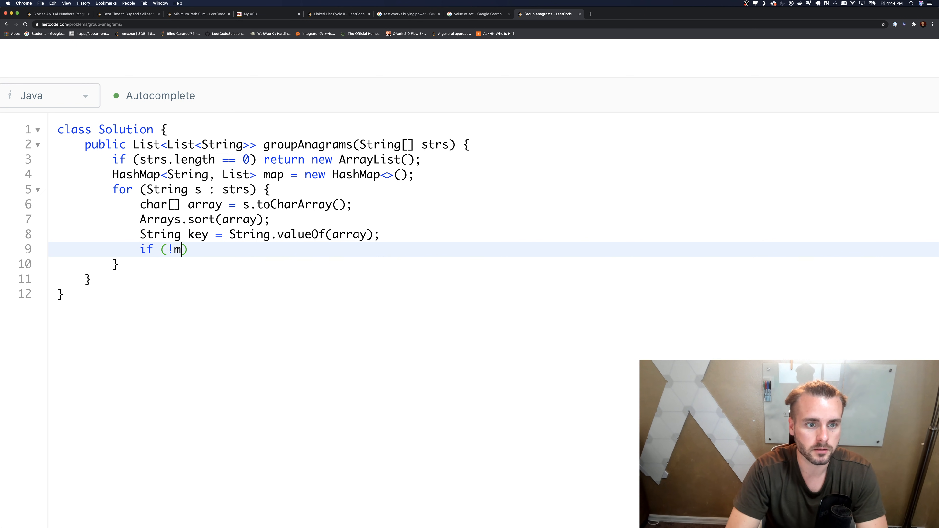
pyautogui.write('a')
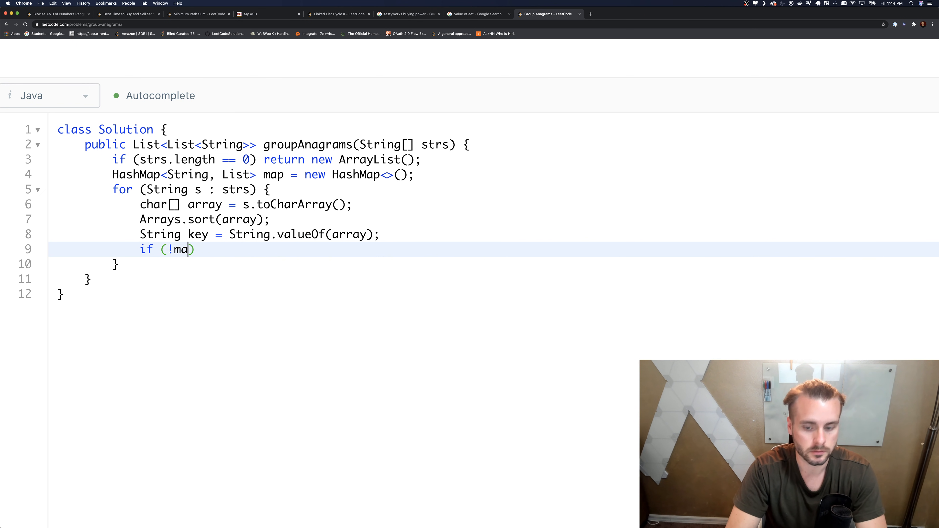
pyautogui.write('p.contains()')
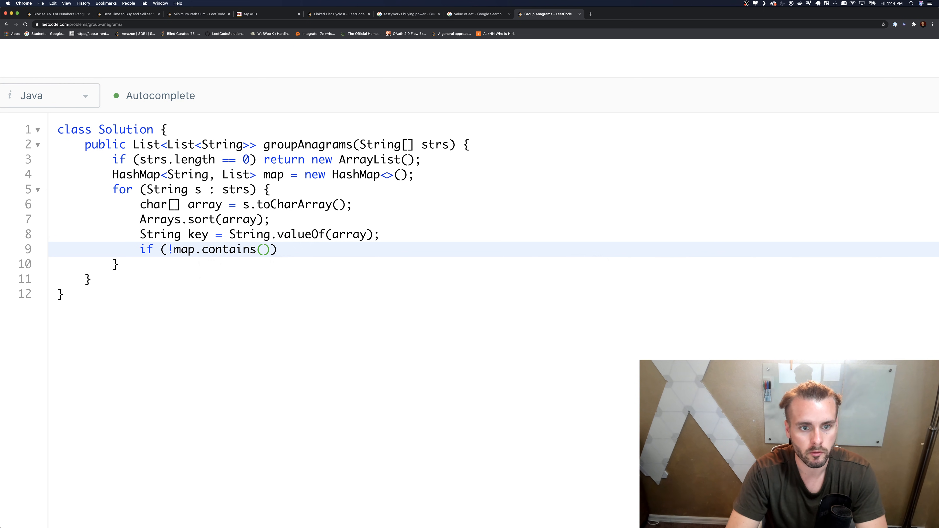
pyautogui.write('key')
pyautogui.write('map.')
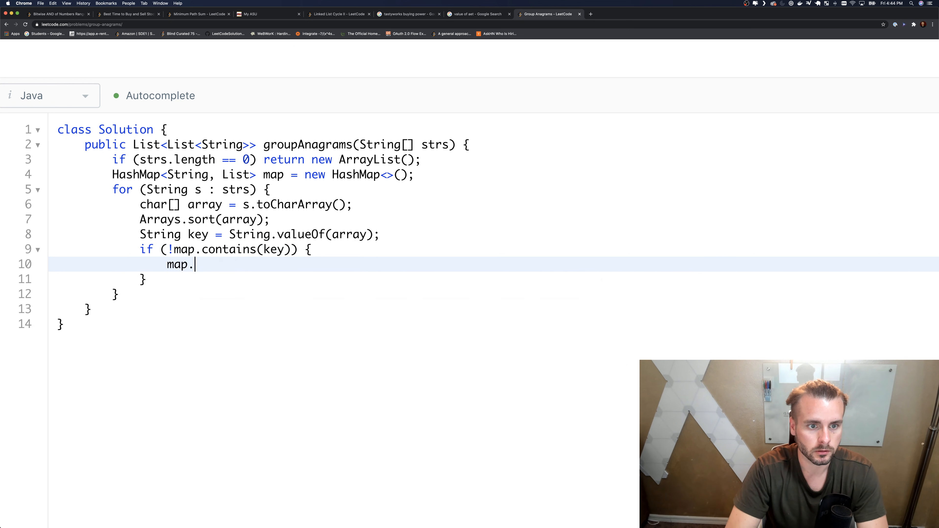
pyautogui.write('put(key, )')
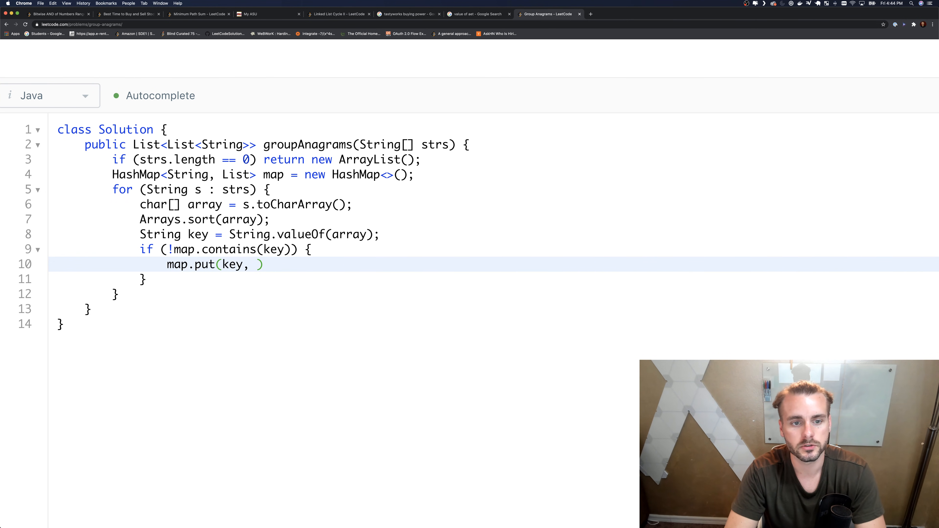
pyautogui.write('new Ara')
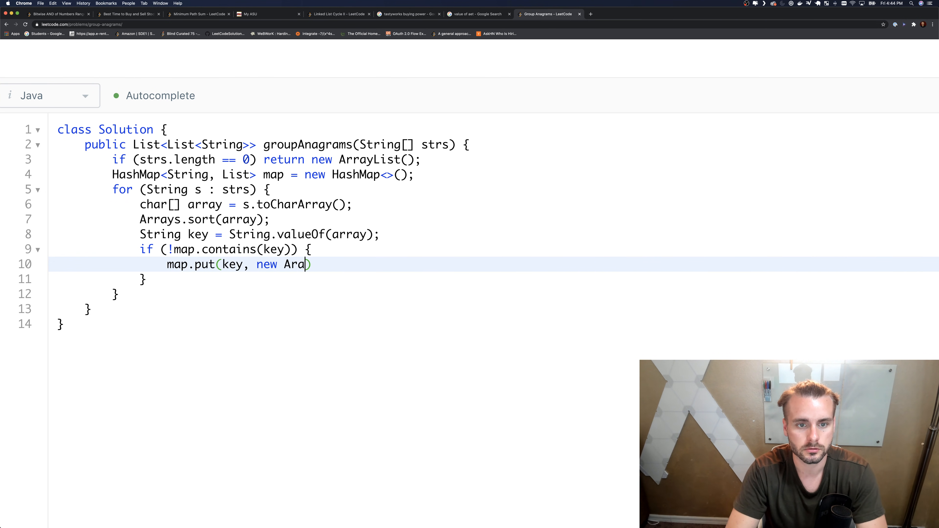
pyautogui.write('ay')
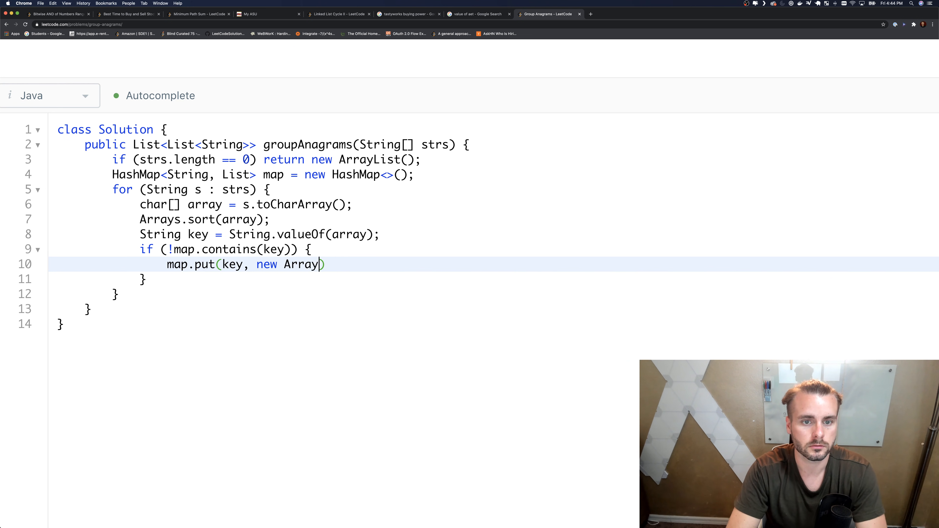
pyautogui.write('List()')
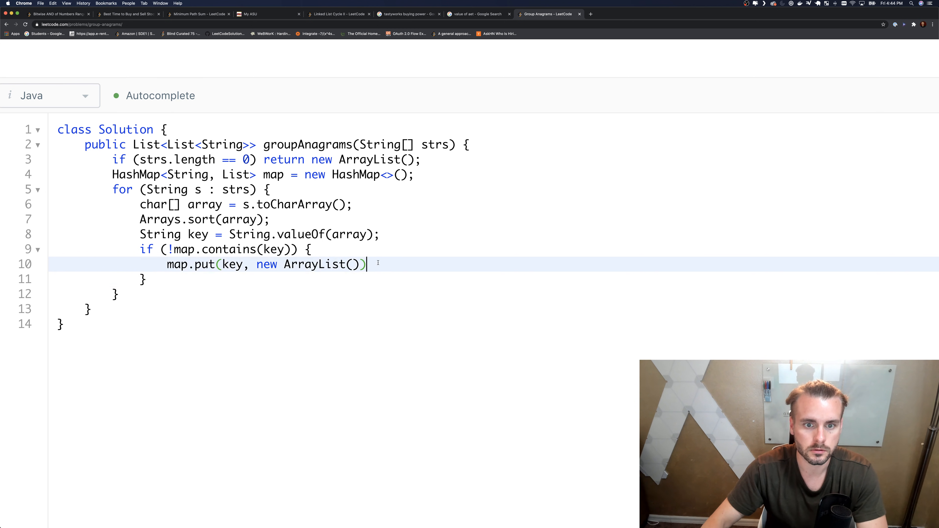
pyautogui.write(';')
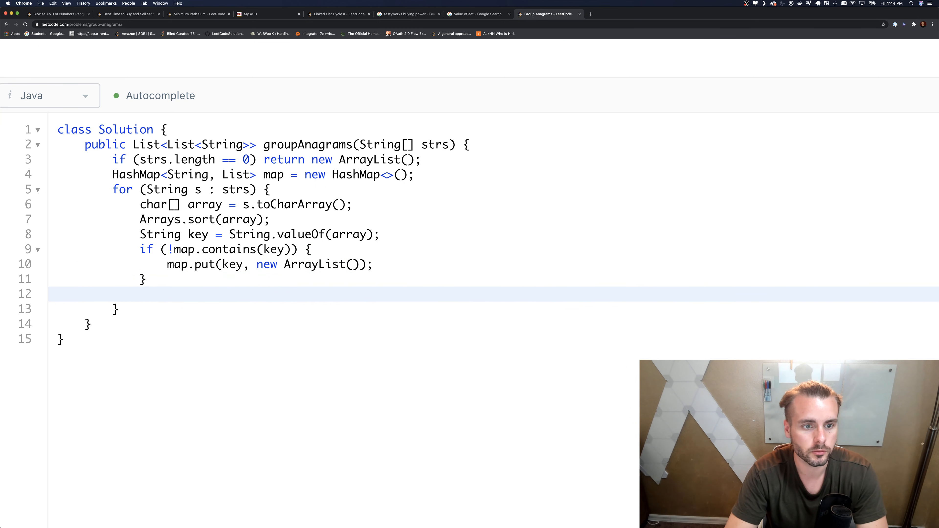
# Add each string to its group with map.get(key).add(s).
pyautogui.write('map.get(key)')
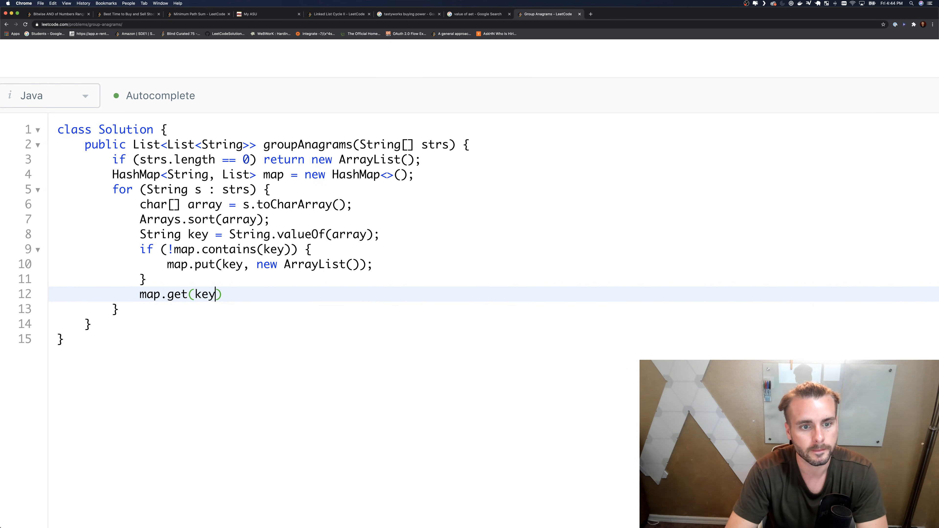
pyautogui.write('.add()')
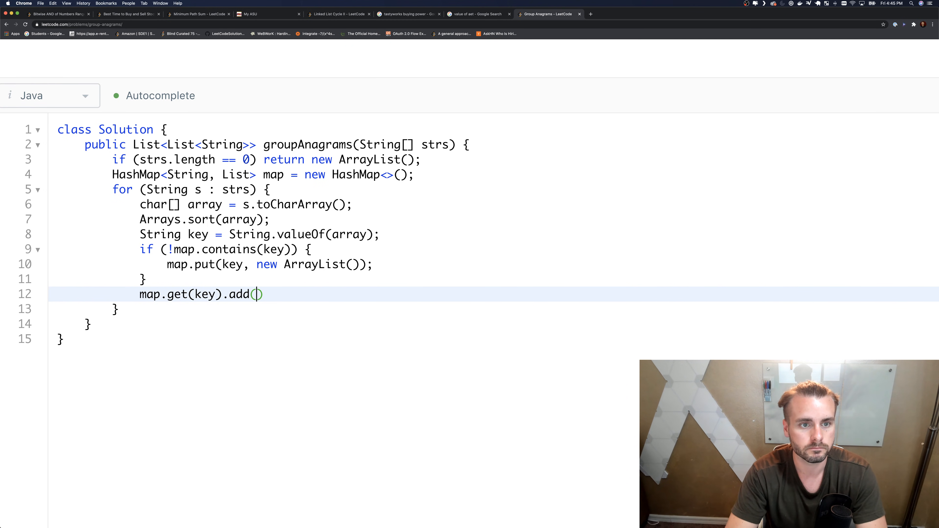
pyautogui.write('s')
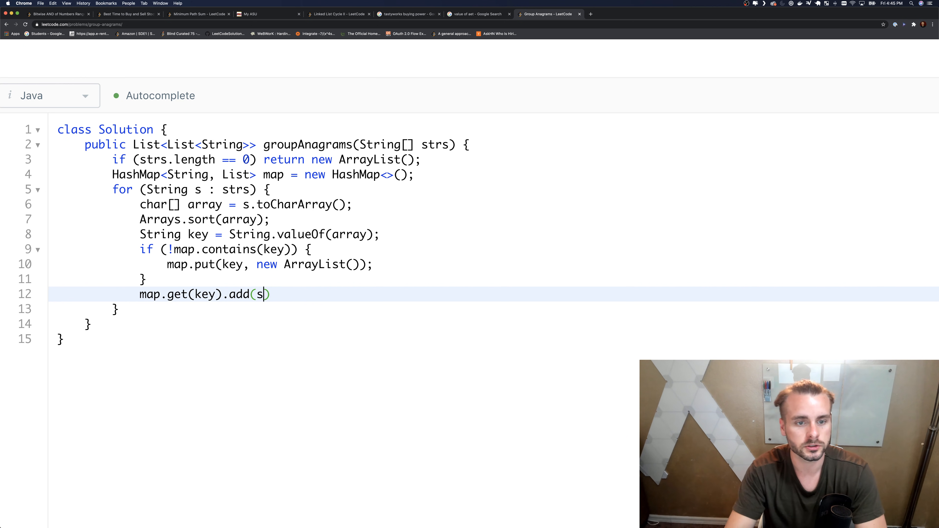
pyautogui.write(');')
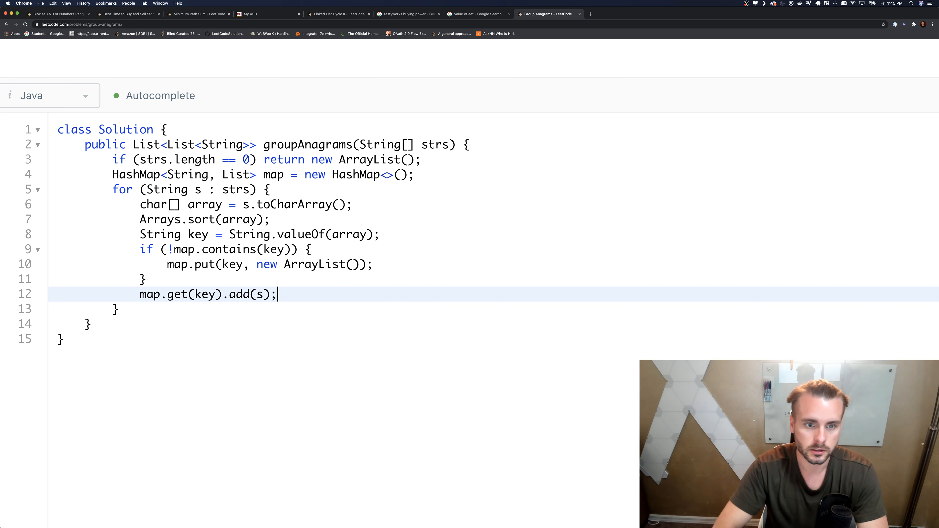
pyautogui.press('enter')
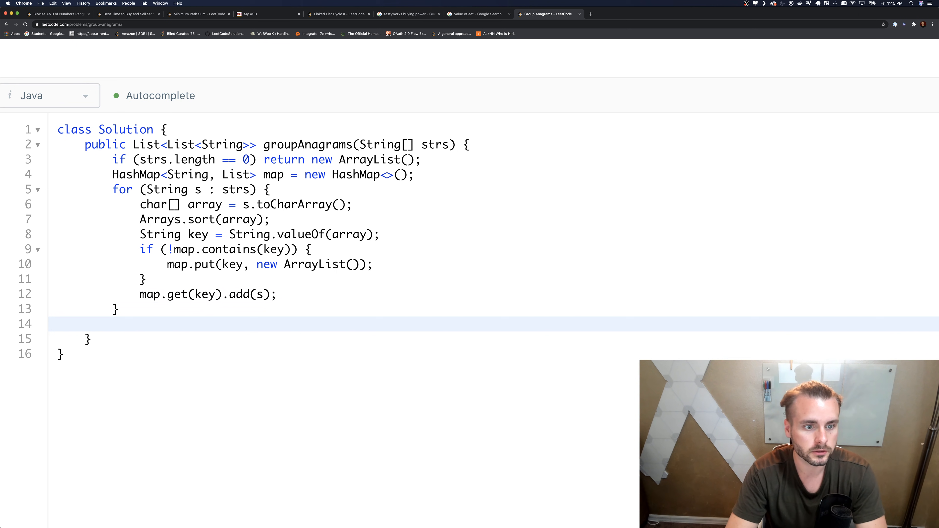
# Return new ArrayList(map.values()) after the loop.
pyautogui.write('return')
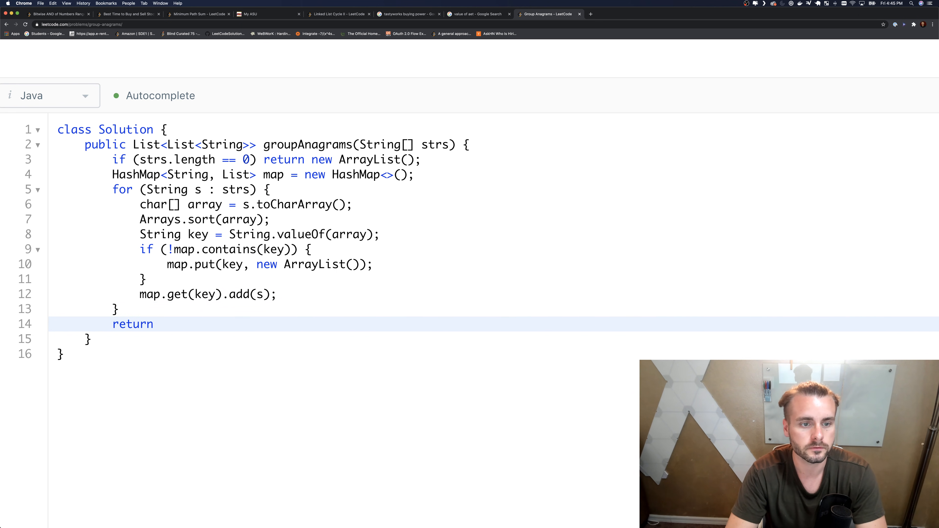
pyautogui.write('new')
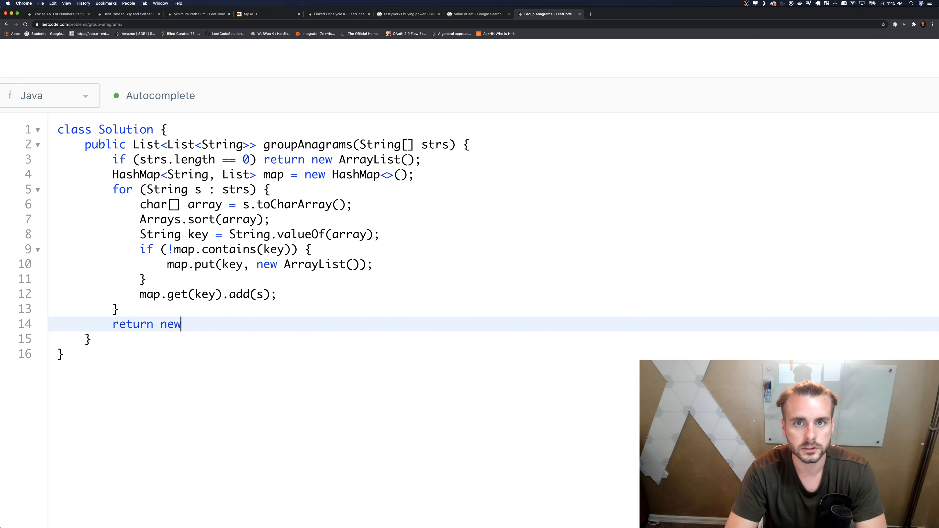
pyautogui.write('ArrayLis')
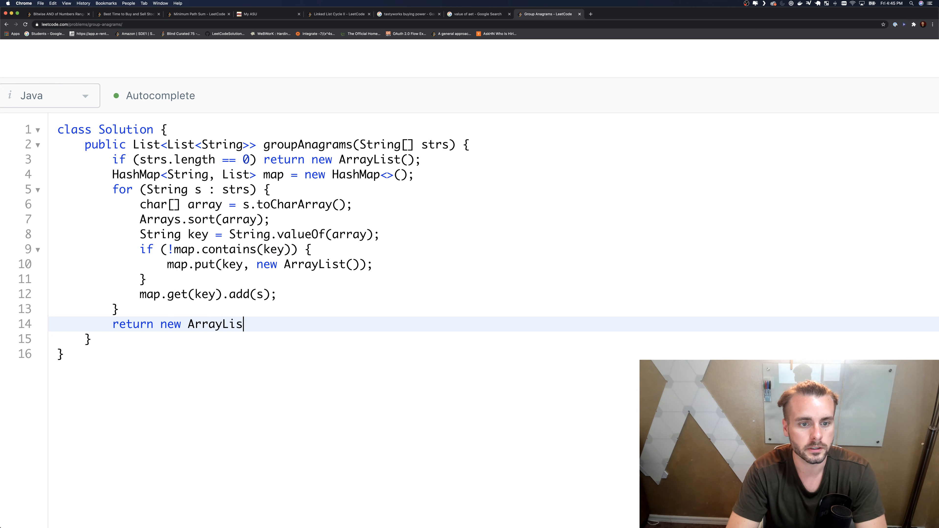
pyautogui.write('()')
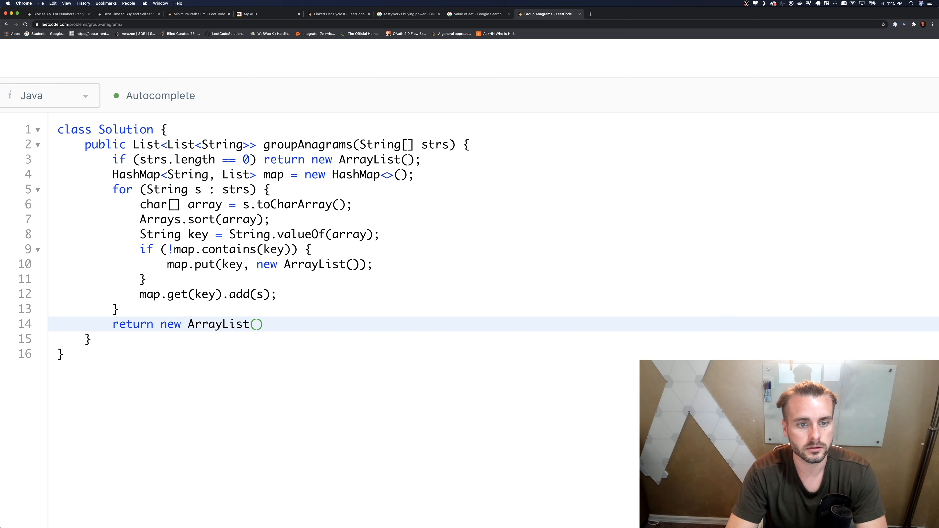
pyautogui.write('ma')
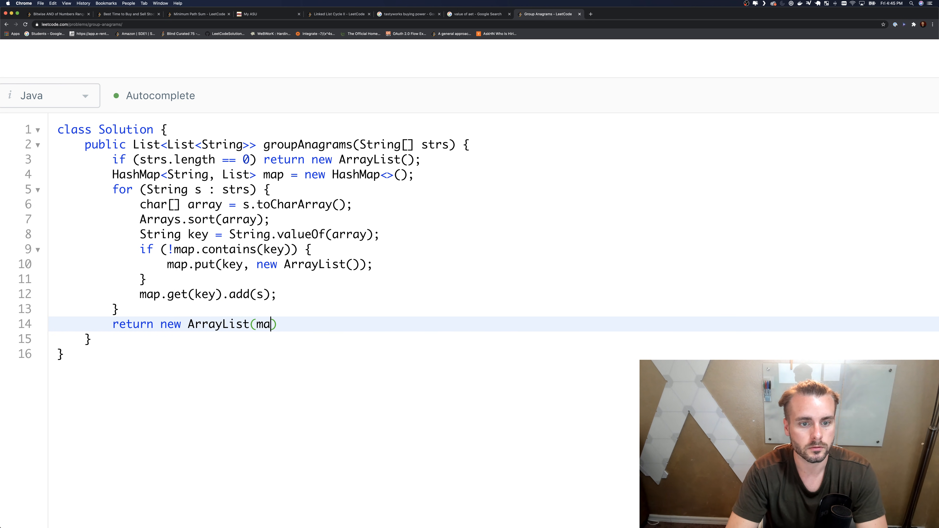
pyautogui.write('.values()')
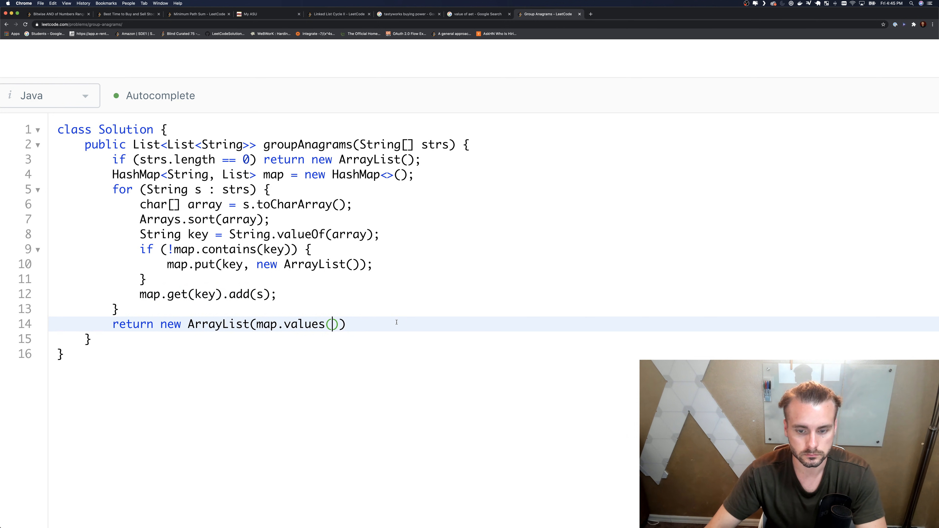
pyautogui.write(')')
pyautogui.click(226, 249)
pyautogui.write('Key')
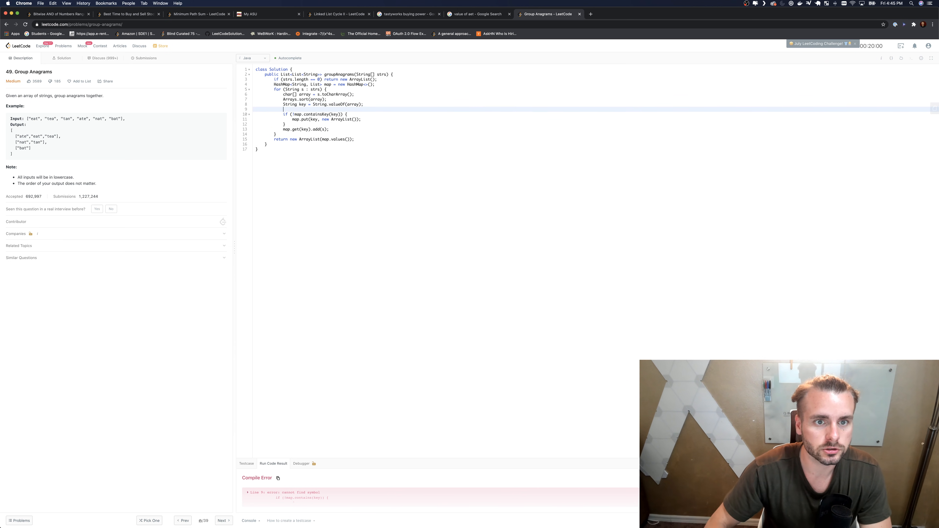
# Print each key with System.out.println(key) inside the loop.
pyautogui.write('System.out.')
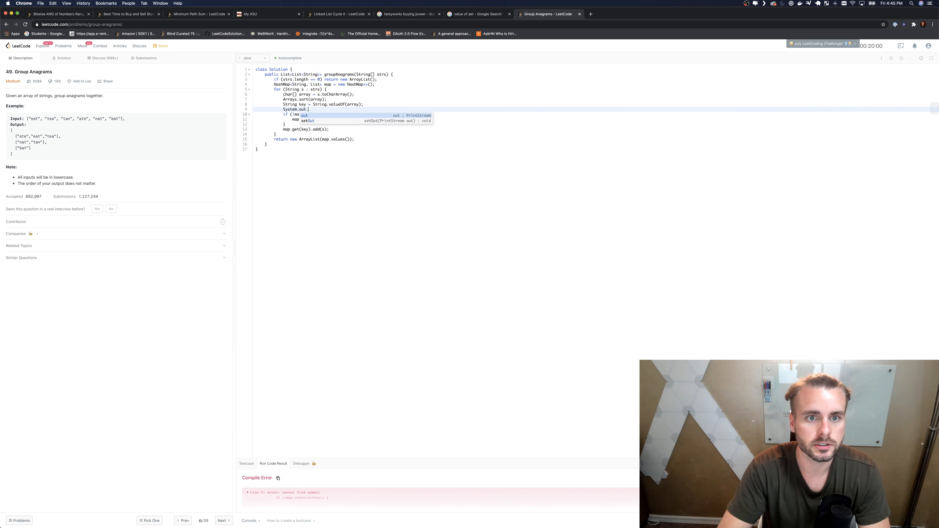
pyautogui.write('println(key);')
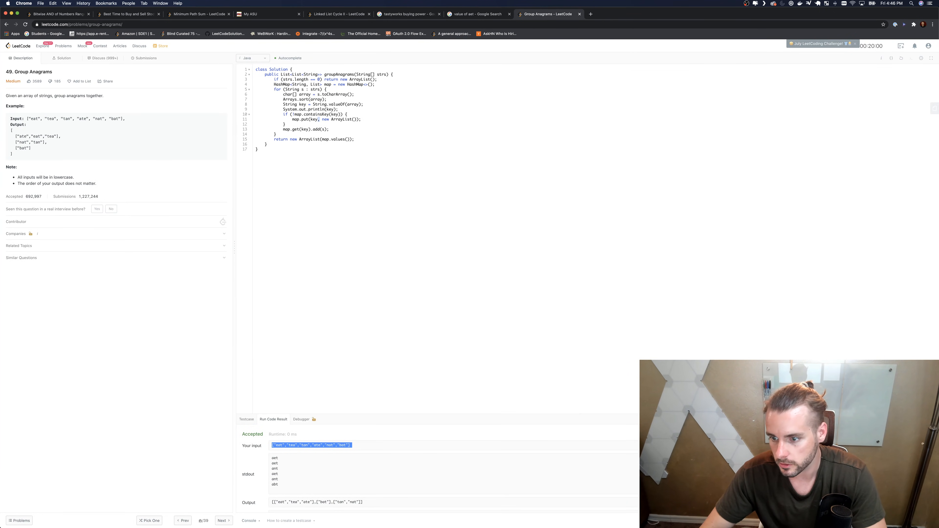
# Submit the Group Anagrams solution for judging.
pyautogui.click(144, 58)
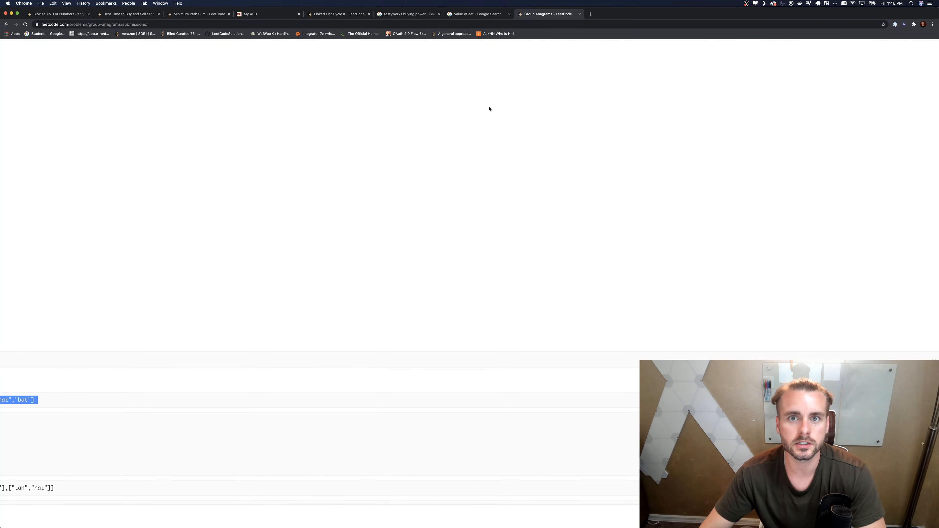
pyautogui.moveTo(509, 108)
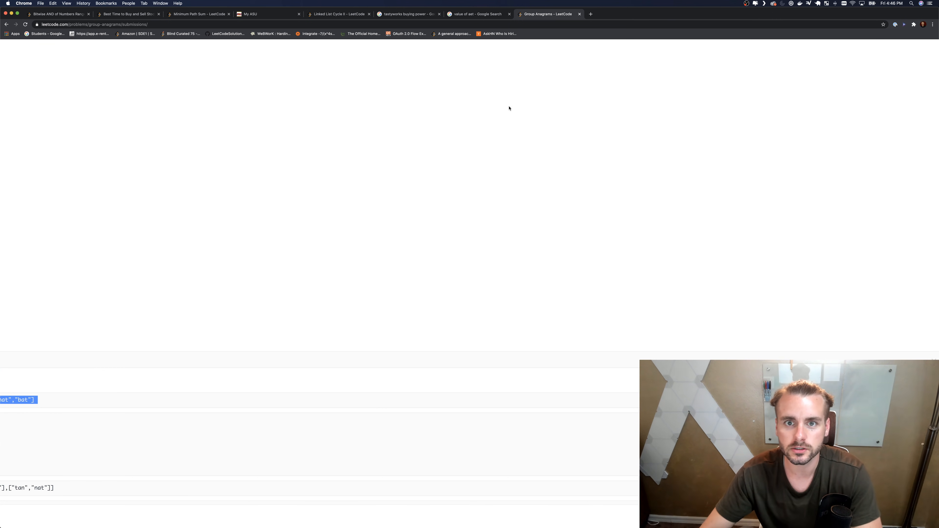